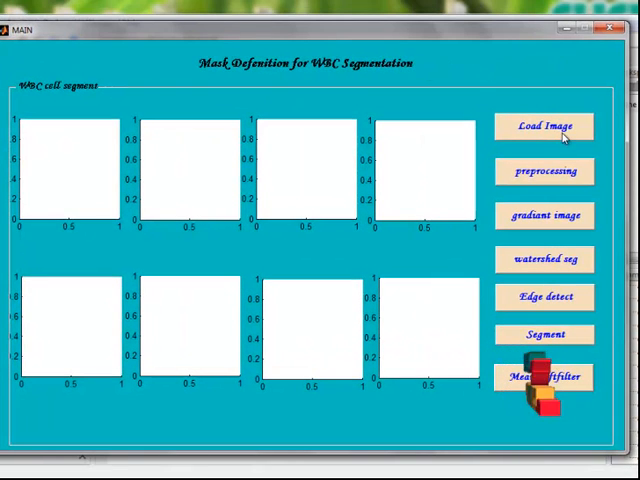
Load the blood smear image so it and its red-channel version appear in the GUI.
left_click(544, 128)
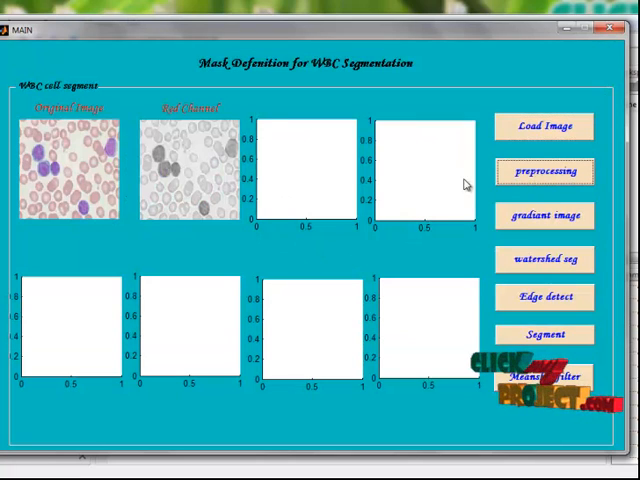
Run preprocessing on the loaded image, then compute its gradient image as the third result.
left_click(544, 172)
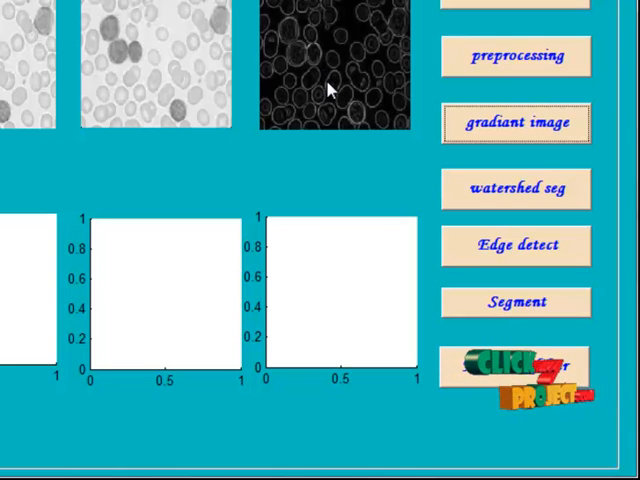
left_click(516, 368)
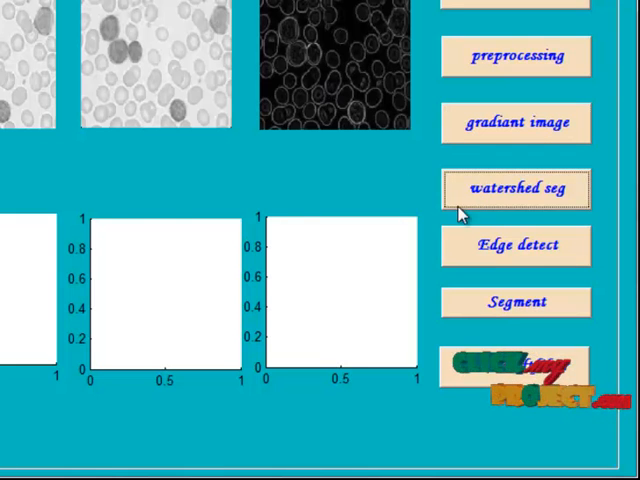
Run watershed segmentation on the cells, then detect their edges to fill the second row.
left_click(512, 188)
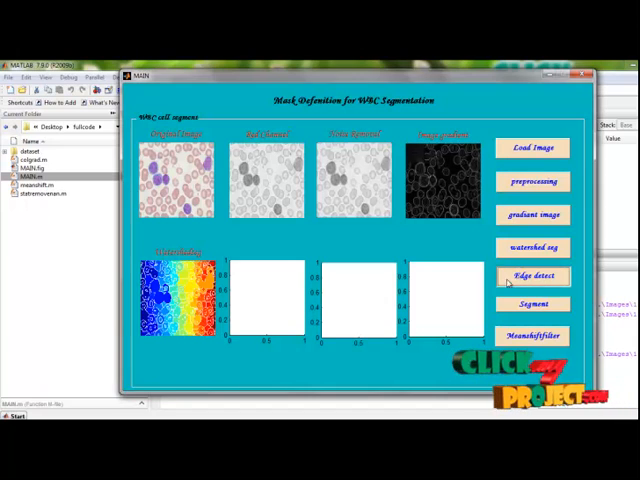
left_click(532, 276)
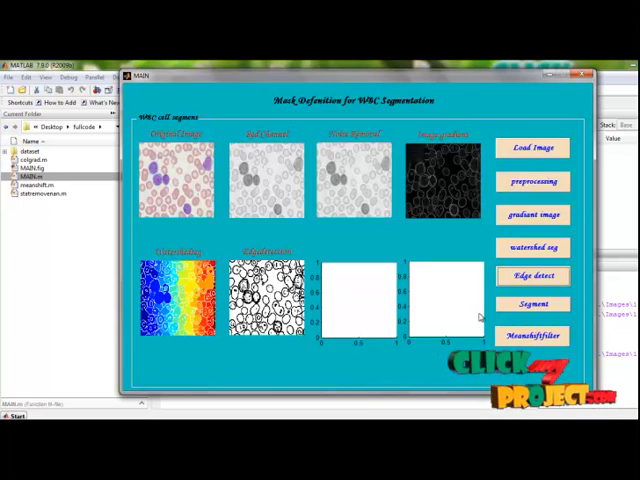
Segment the white blood cells, then apply the mean-shift filter producing a separate result figure.
left_click(532, 304)
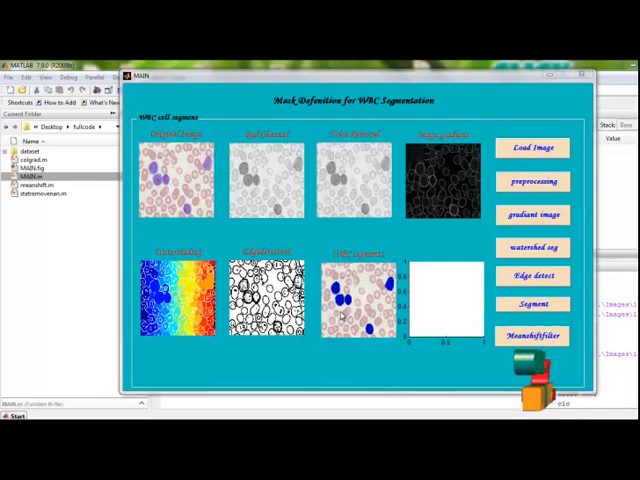
left_click(532, 304)
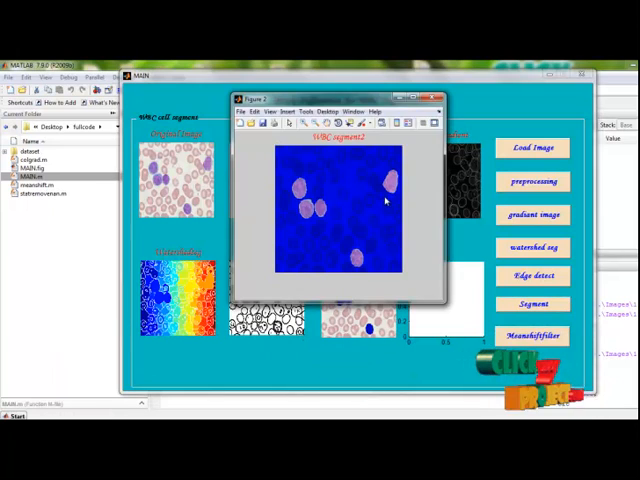
mouse_move(336, 210)
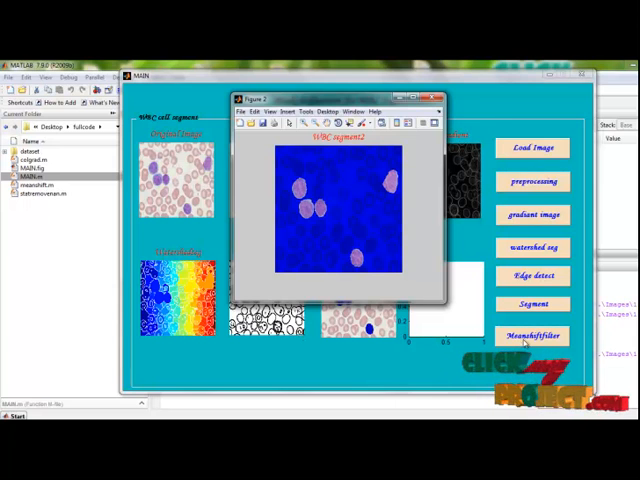
Dismiss the mean-shift result window, leaving the white-cell binary mask in the GUI's last axis.
left_click(532, 334)
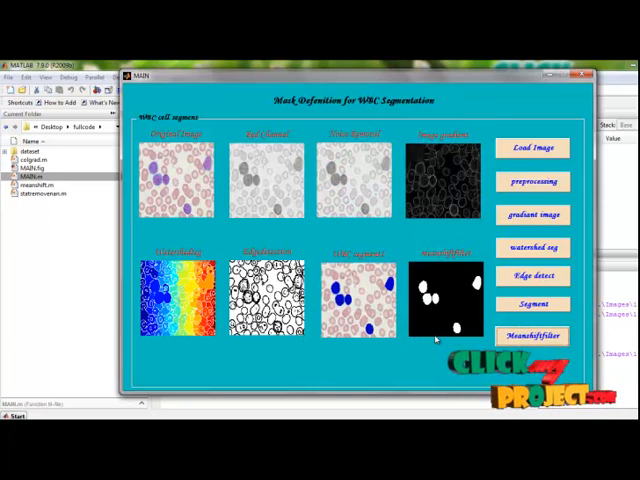